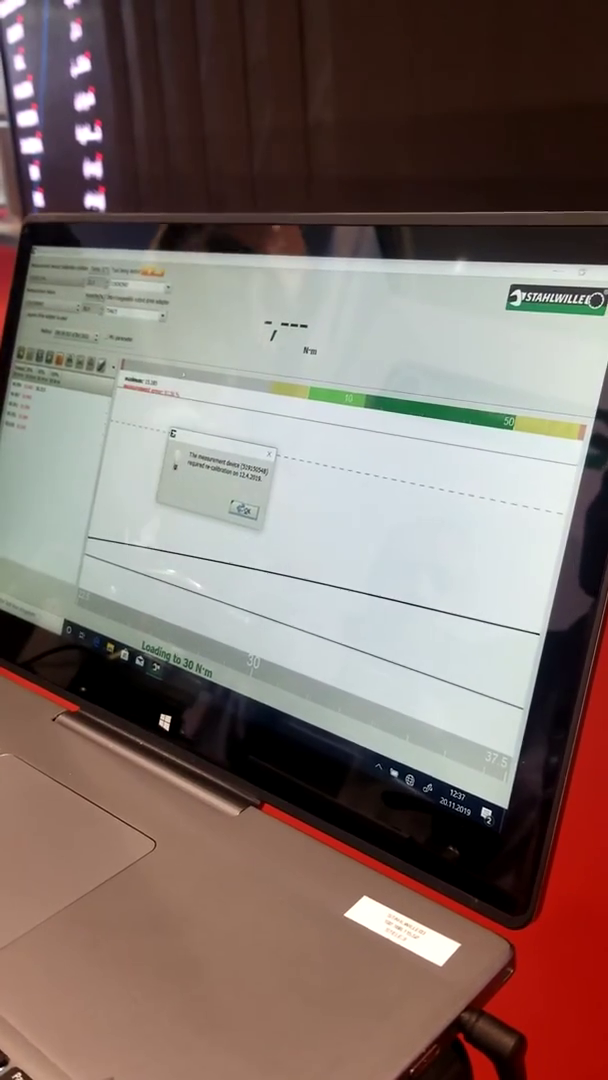
Acknowledge the re-calibration reminder to reveal the live 30 N·m torque reading and load curve.
left_click(249, 513)
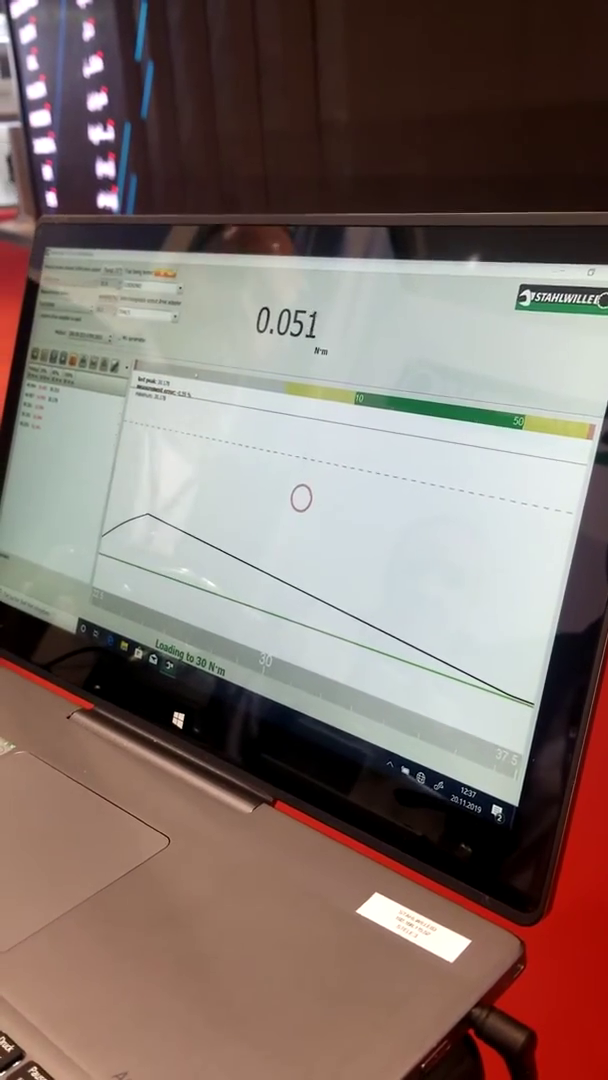